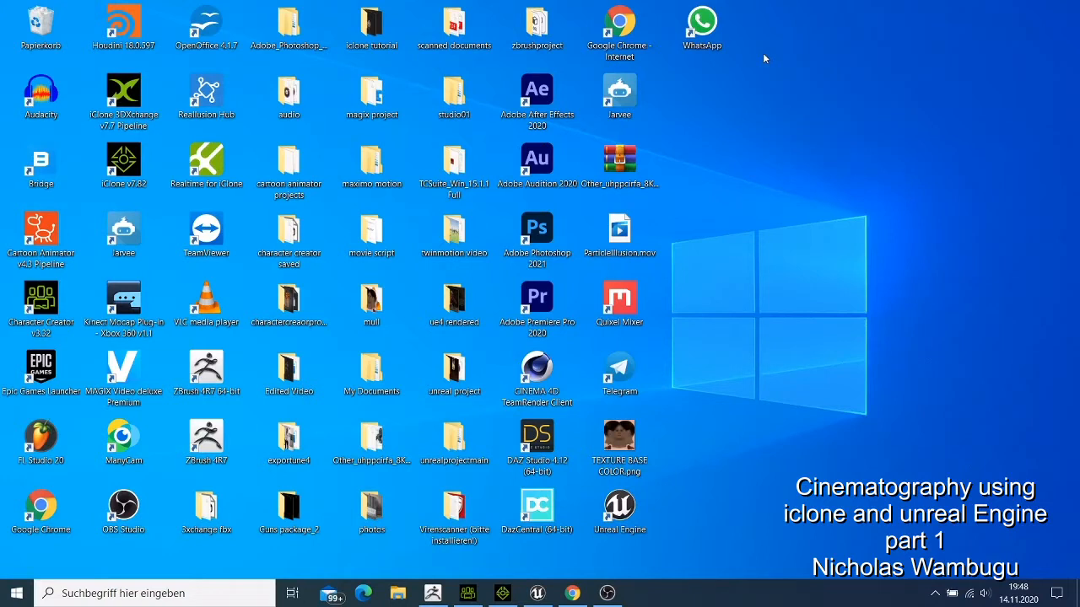
mouse_move(687, 397)
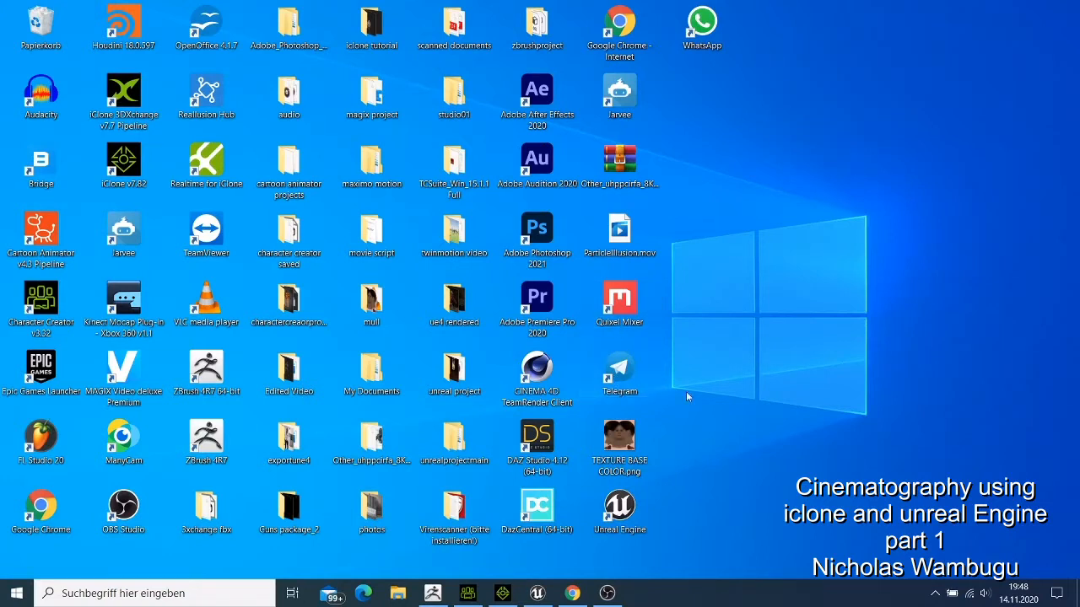
Step: Bring up the iClone 7 project window and show its Live Link transfer list
left_click(454, 507)
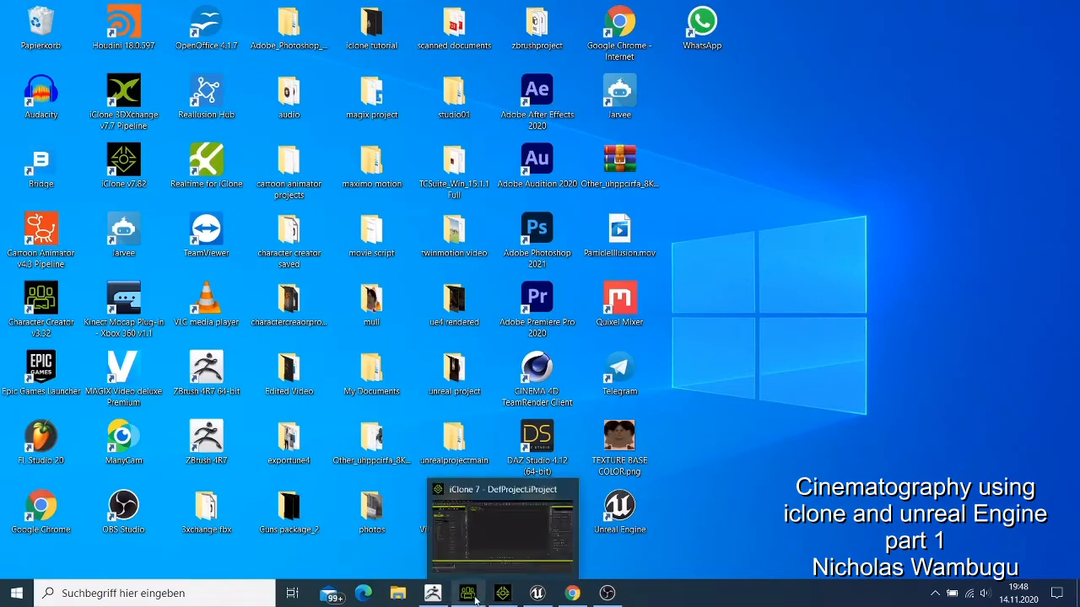
left_click(466, 594)
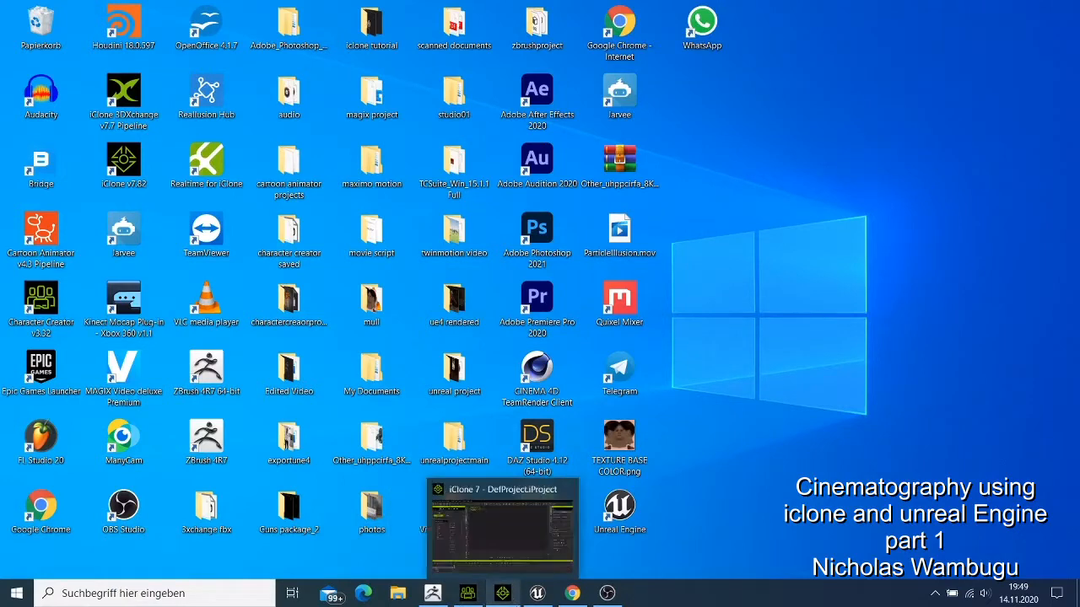
left_click(503, 527)
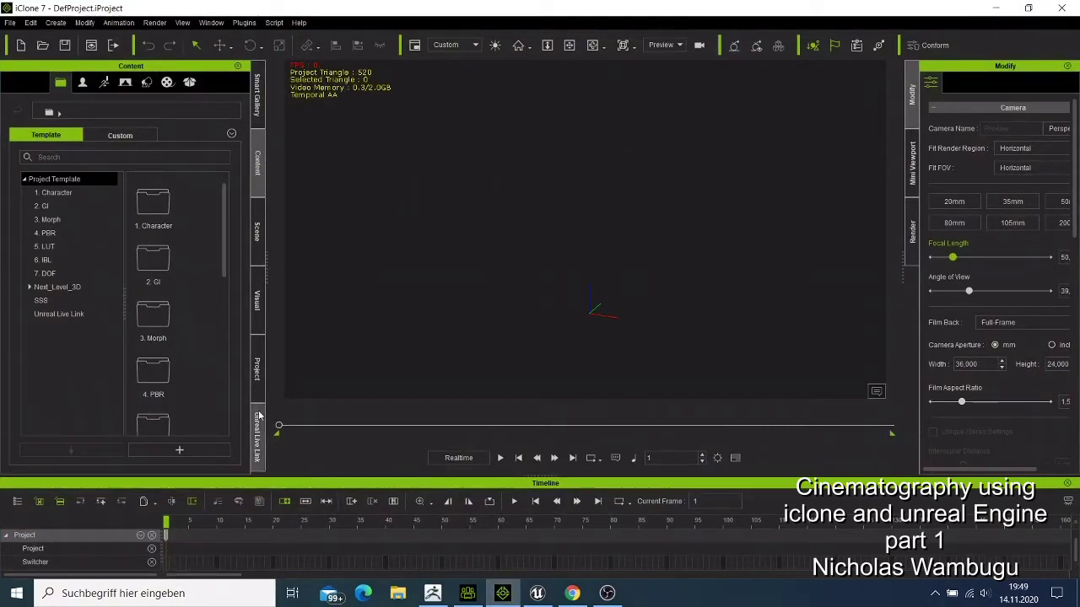
left_click(257, 435)
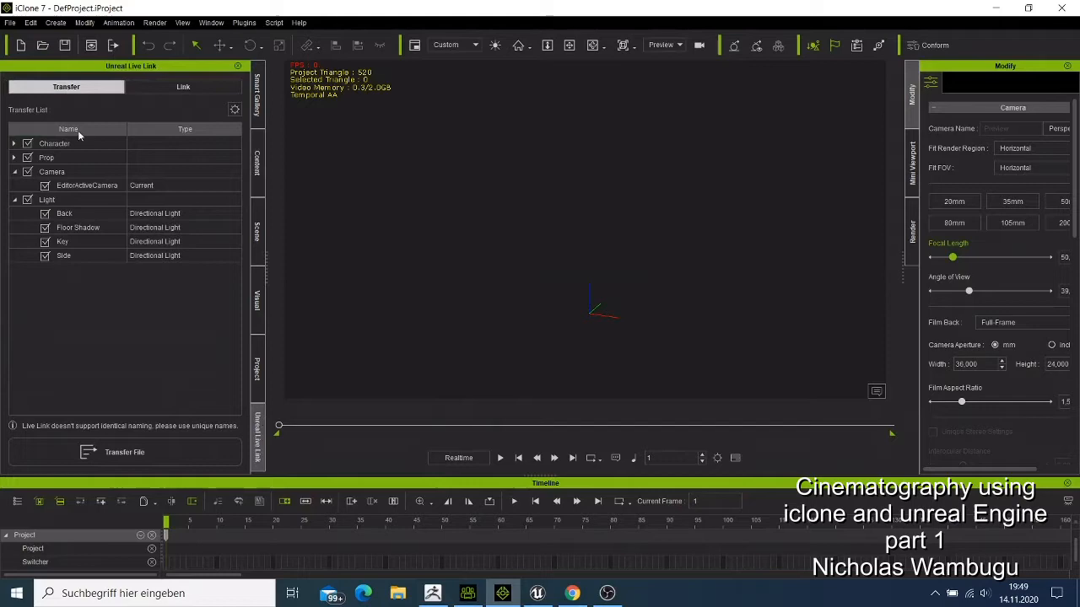
mouse_move(341, 349)
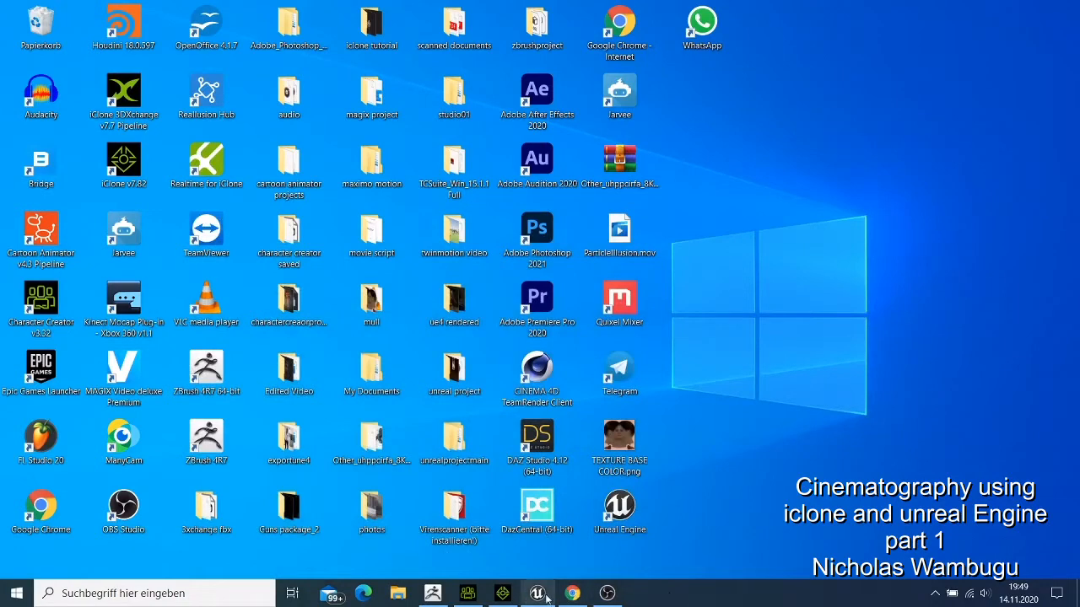
Step: Restore the Unreal Engine editor showing the basic checkerboard level with empty Live Link panel
left_click(533, 593)
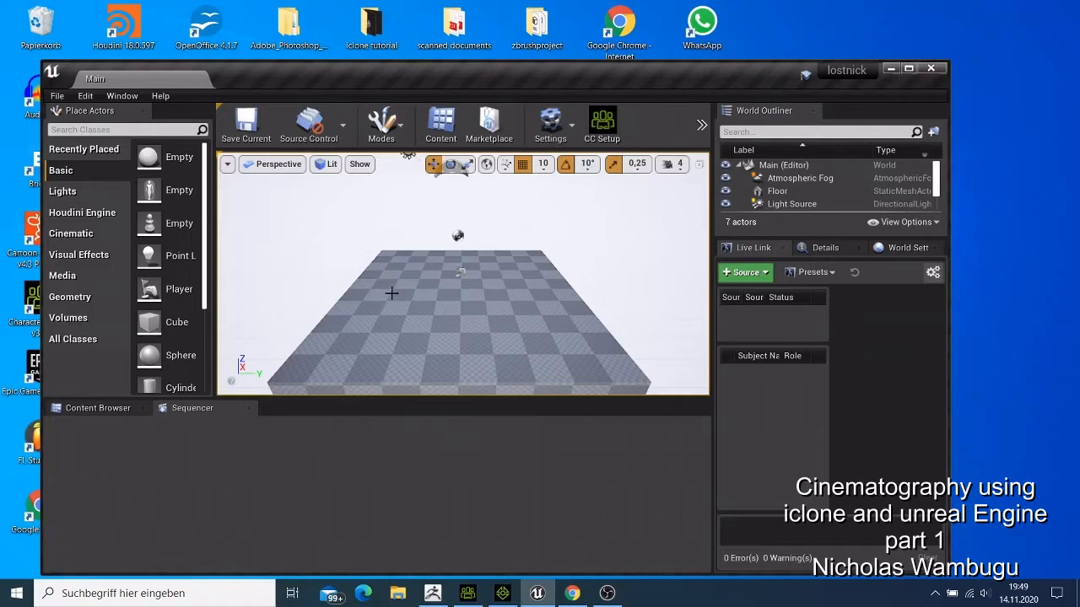
mouse_move(385, 297)
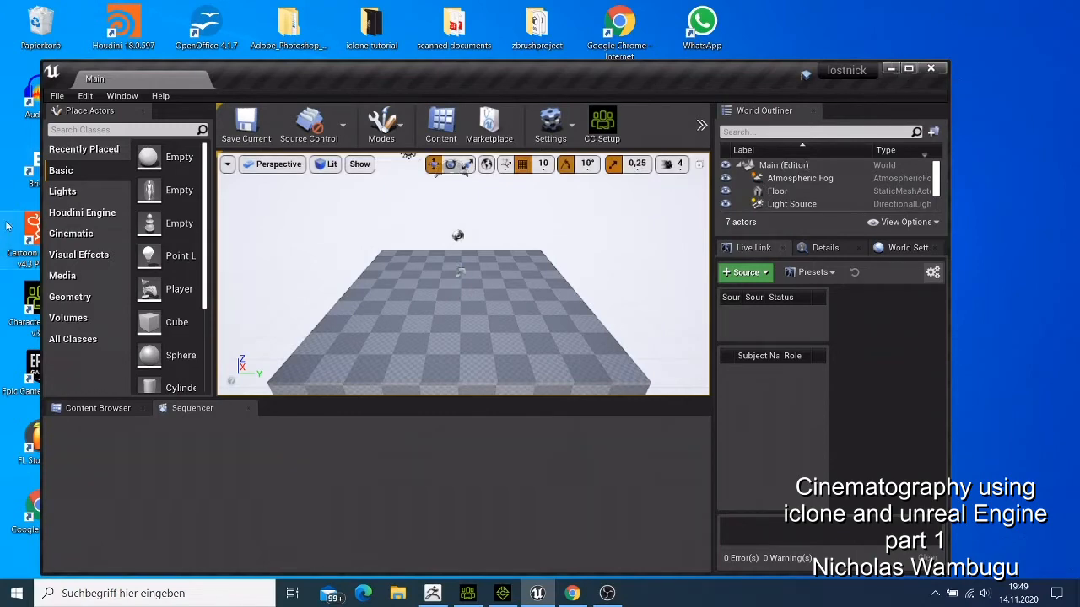
left_click(58, 95)
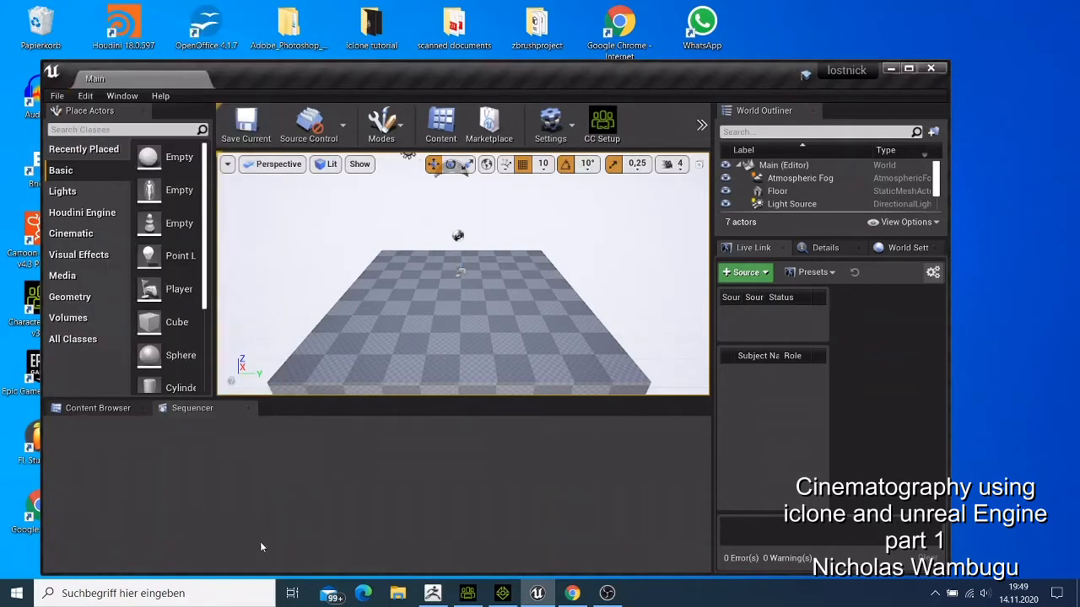
mouse_move(386, 554)
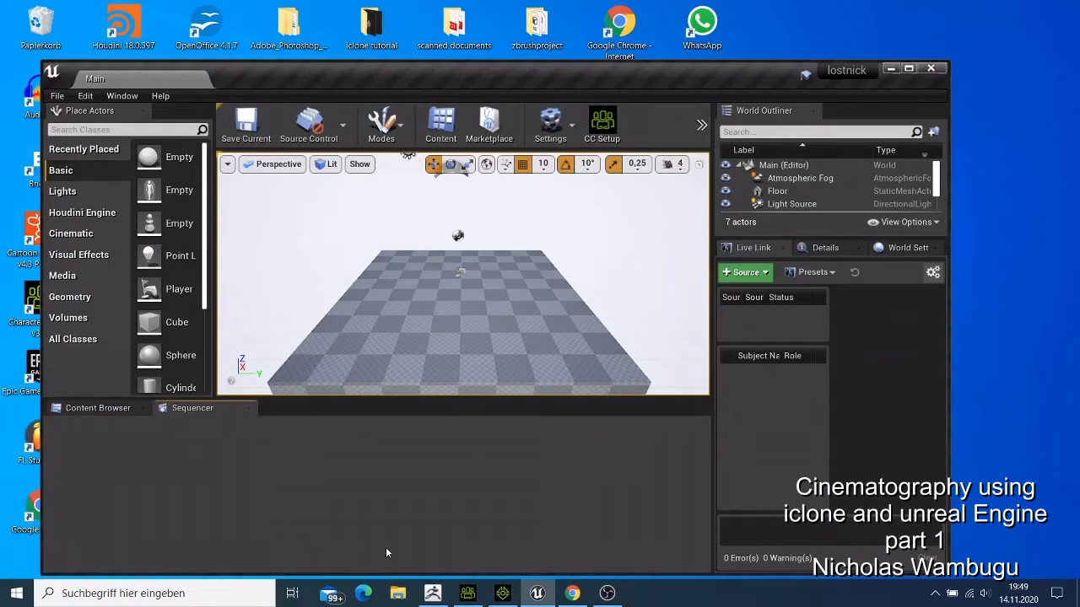
mouse_move(101, 421)
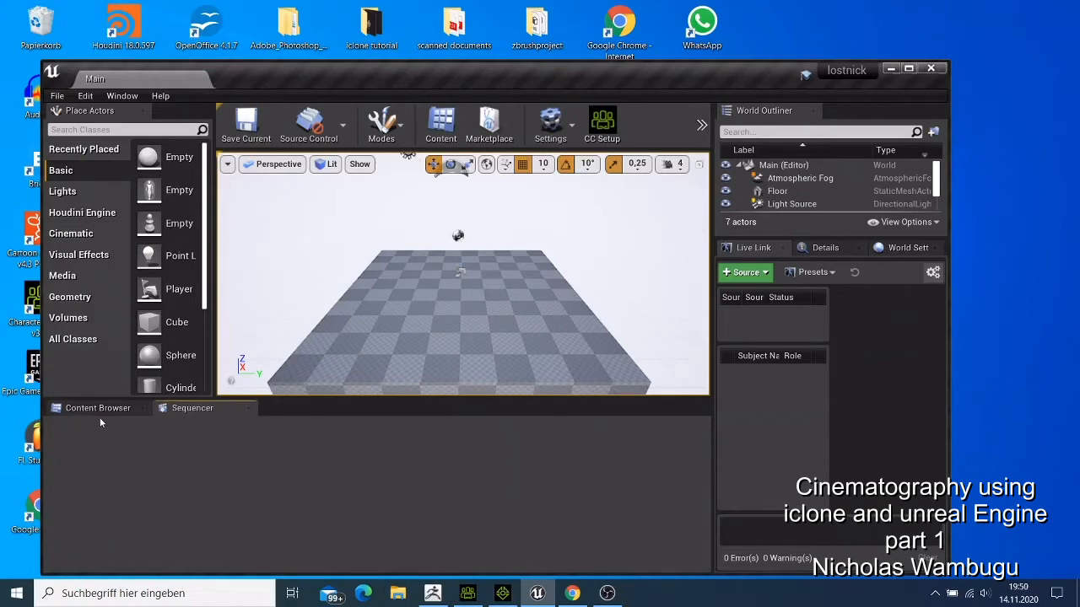
Step: Show the Content Browser's Add New asset menu expanded to the FX Niagara types
right_click(134, 498)
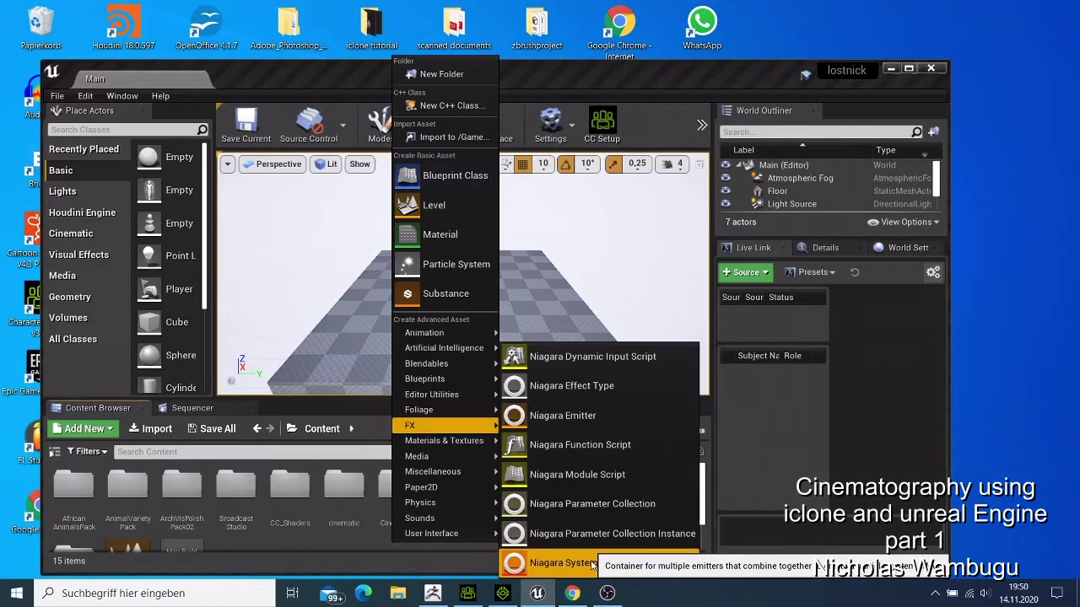
mouse_move(695, 105)
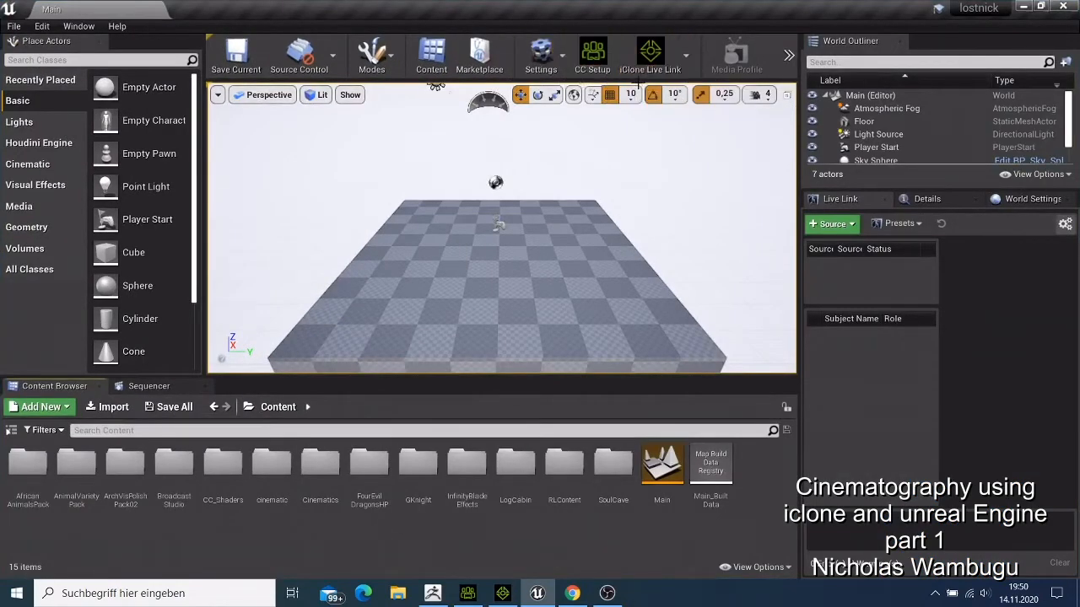
mouse_move(648, 53)
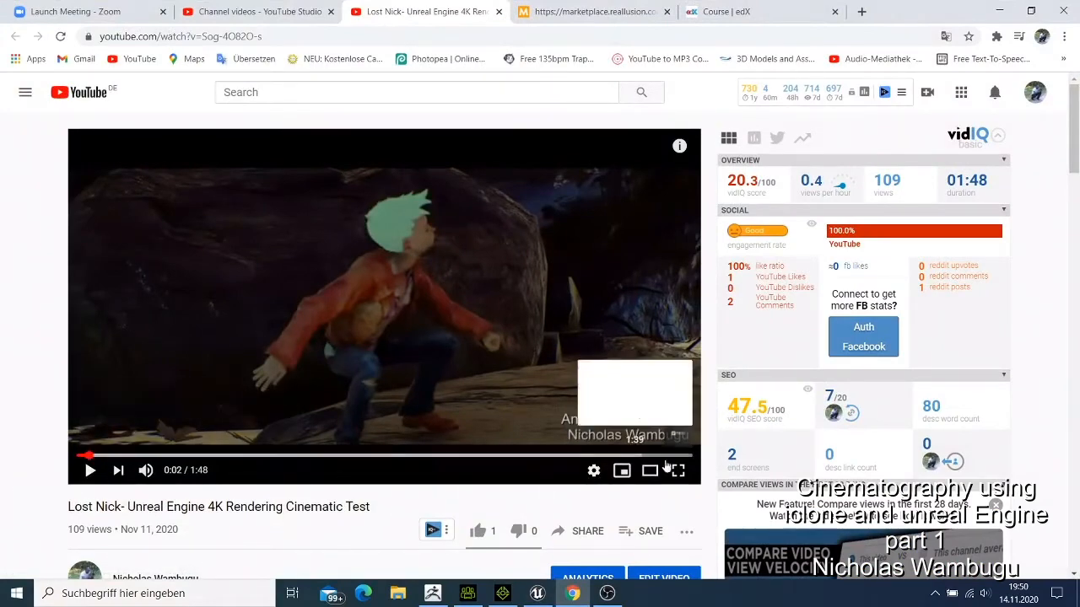
Step: Play the Lost Nick 4K render full screen, then return to the normal page view
left_click(676, 469)
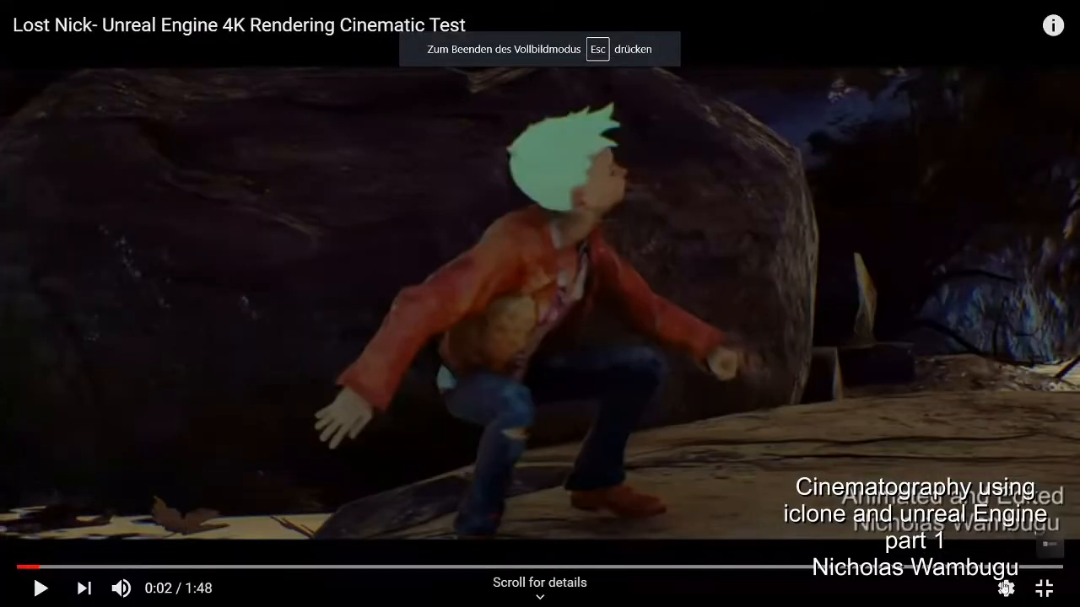
left_click(1005, 587)
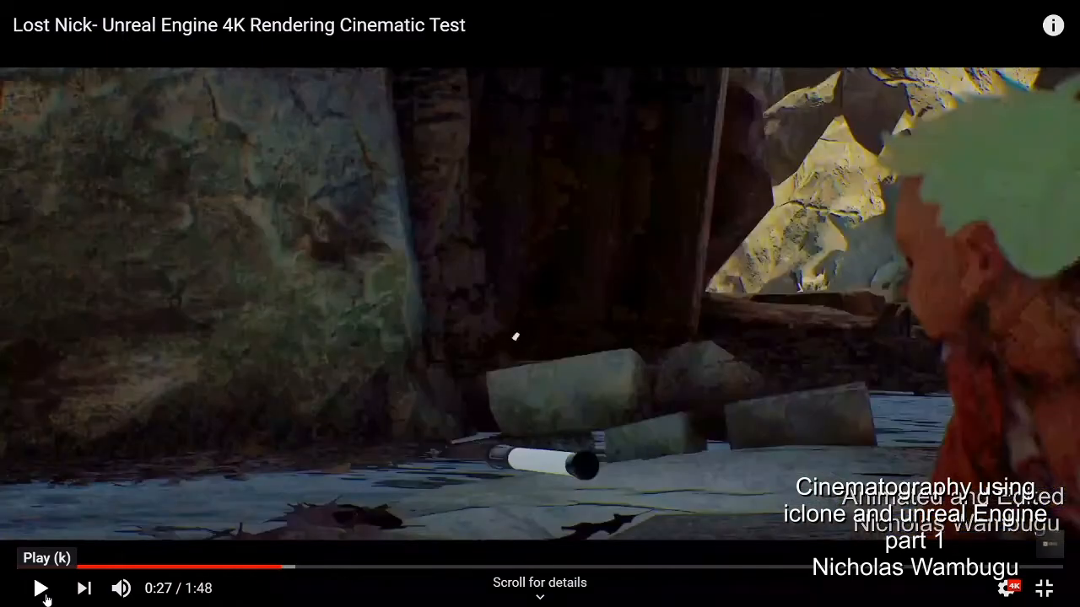
left_click(38, 587)
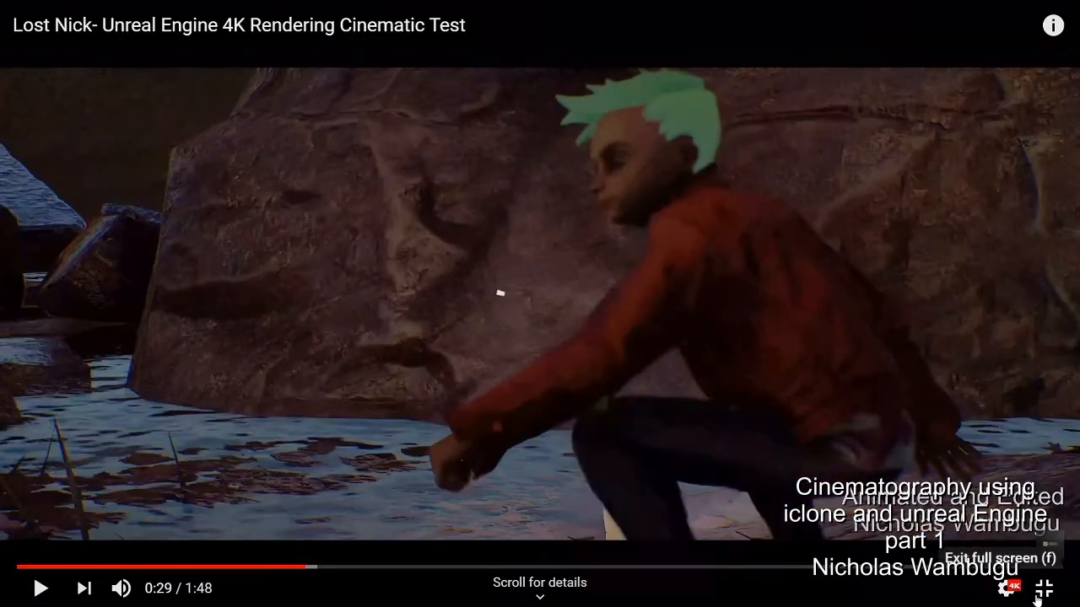
left_click(40, 585)
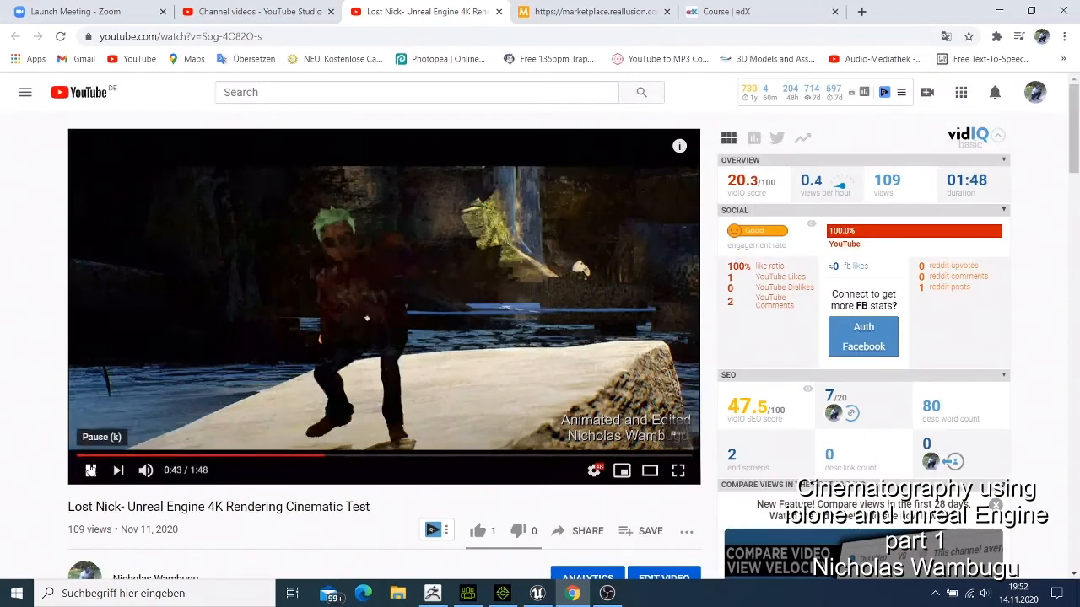
Step: Replay the Lost Nick render from 0:00 and pause it again around 0:43
left_click(91, 471)
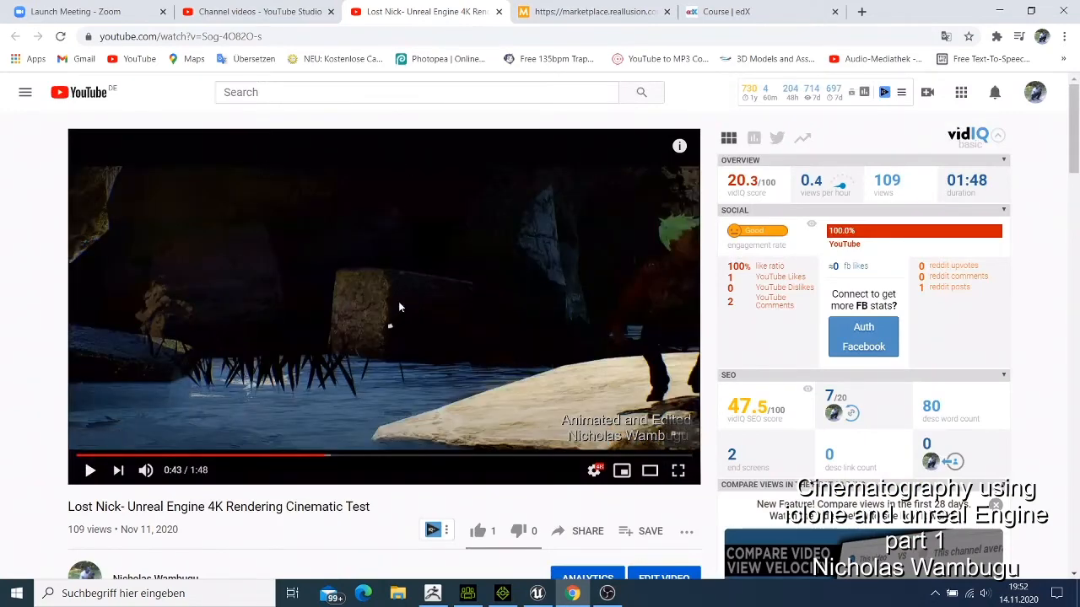
left_click(91, 470)
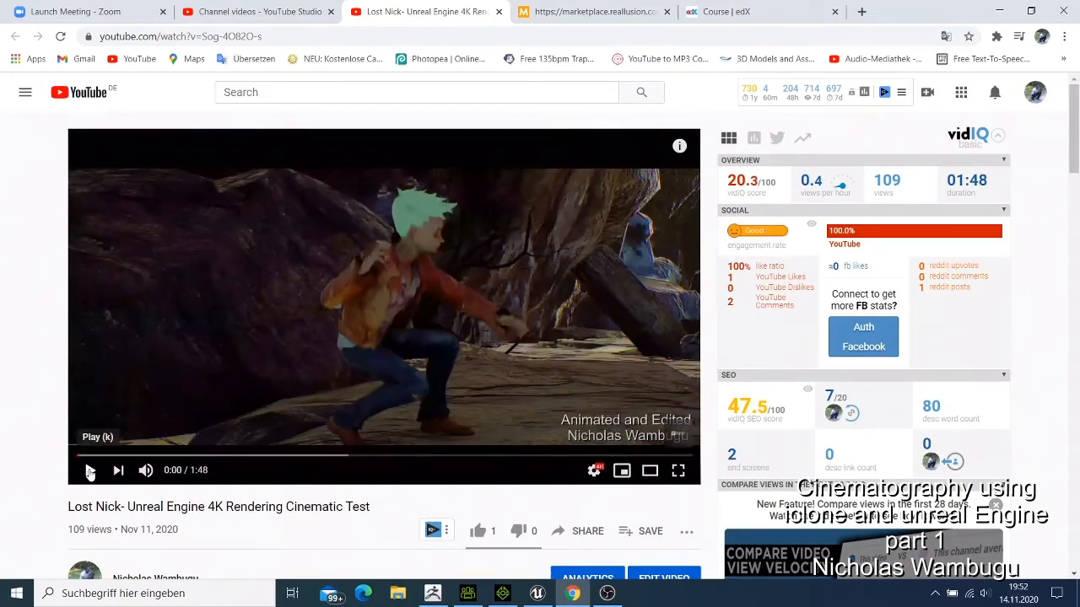
left_click(91, 470)
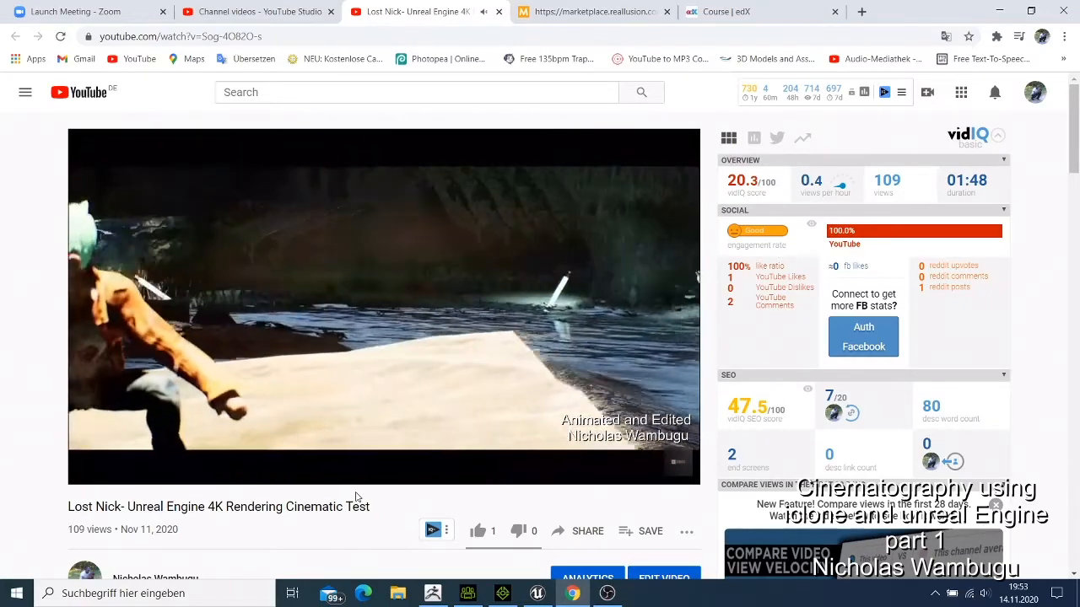
mouse_move(282, 491)
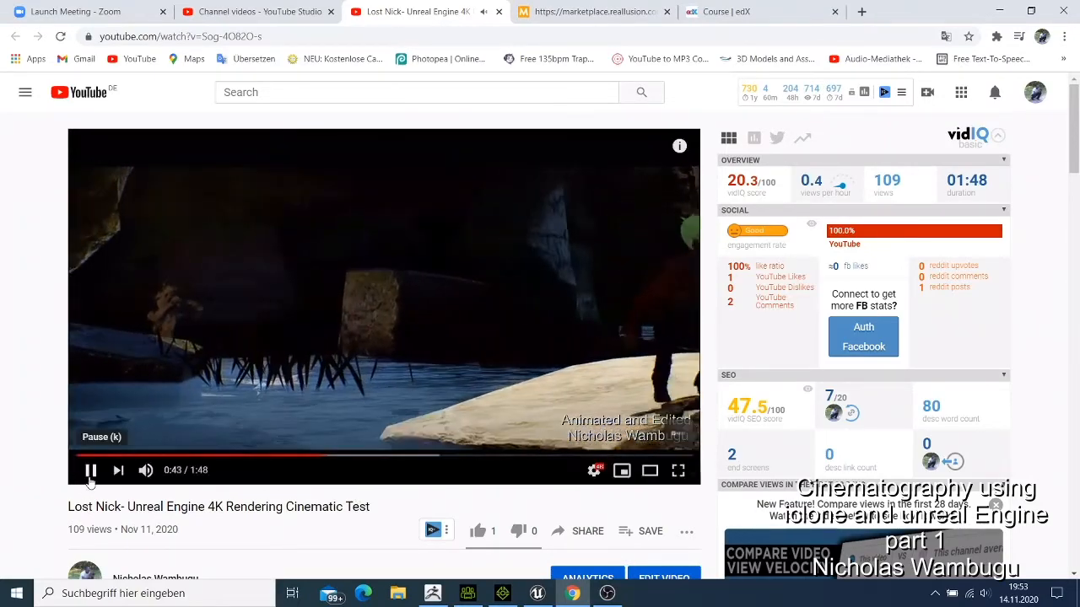
left_click(91, 471)
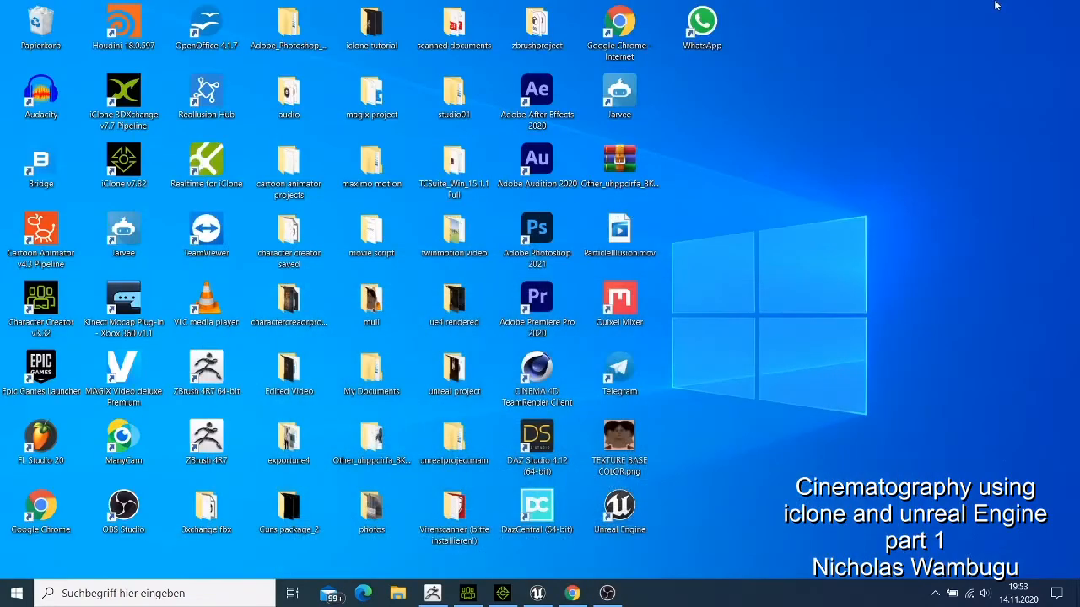
mouse_move(859, 452)
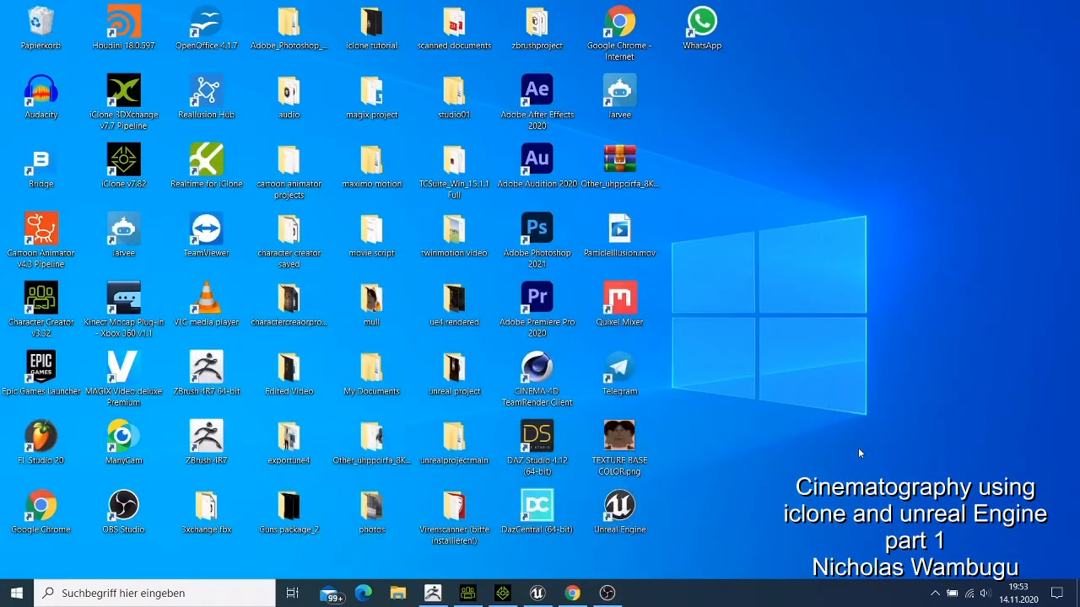
mouse_move(854, 453)
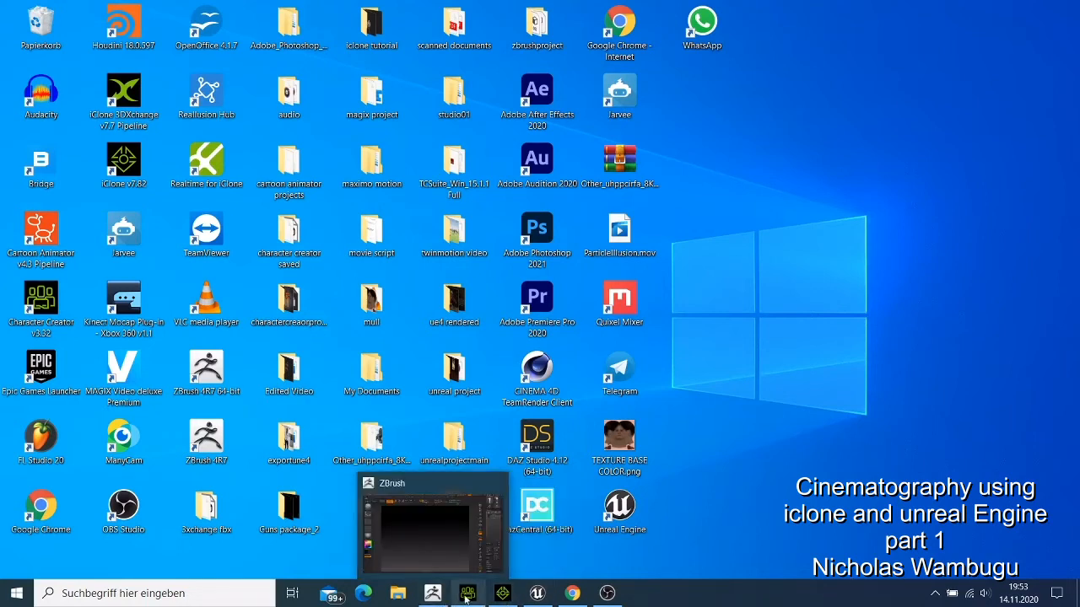
Step: Restore the Character Creator 3 window with the default female base avatar
left_click(468, 594)
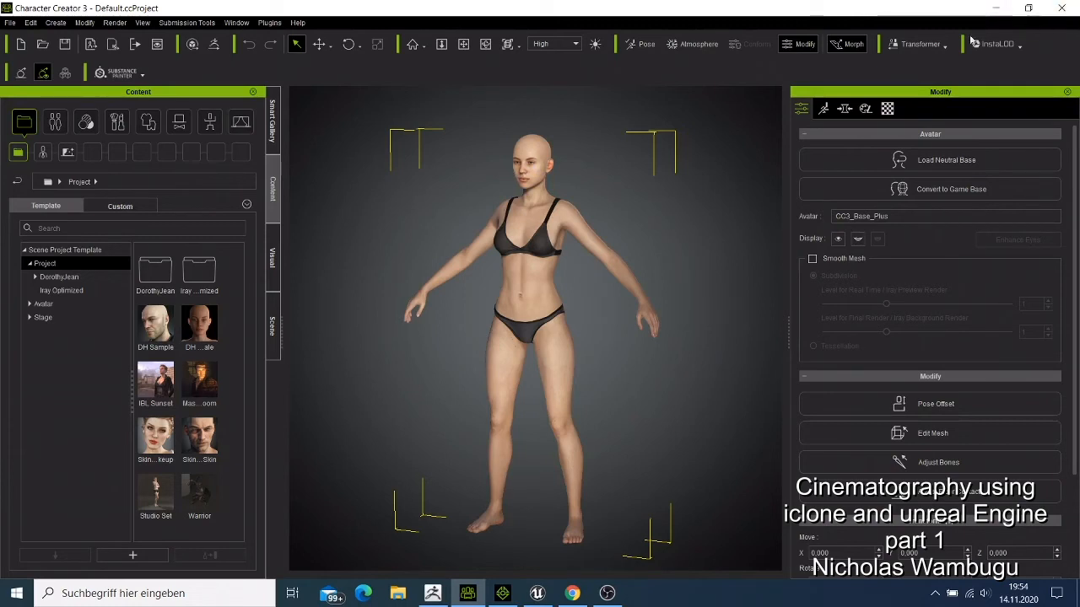
mouse_move(802, 31)
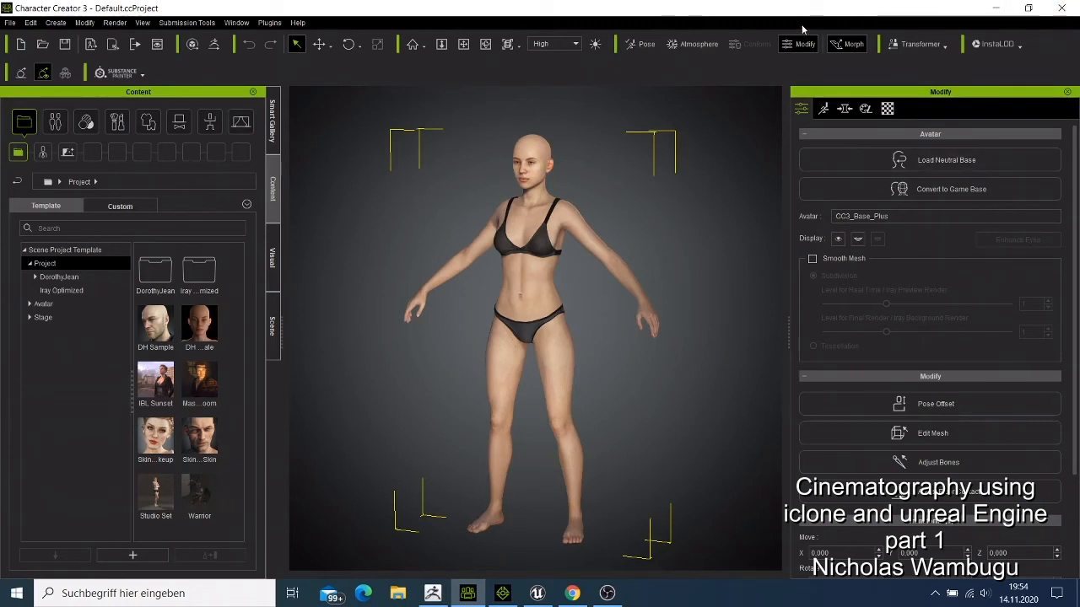